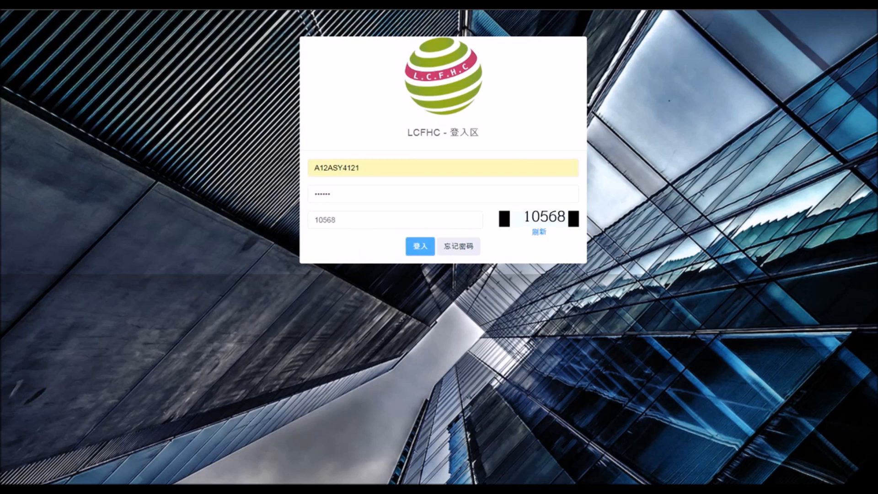
Log into the portal and bring up the Permission Change Password form from the sidebar
{"action": "left_click", "coordinate": [419, 246]}
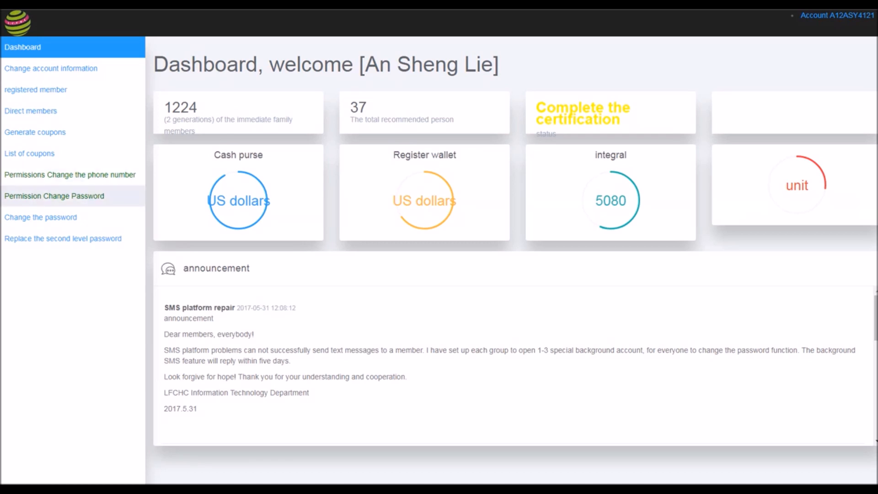
{"action": "mouse_move", "coordinate": [70, 175]}
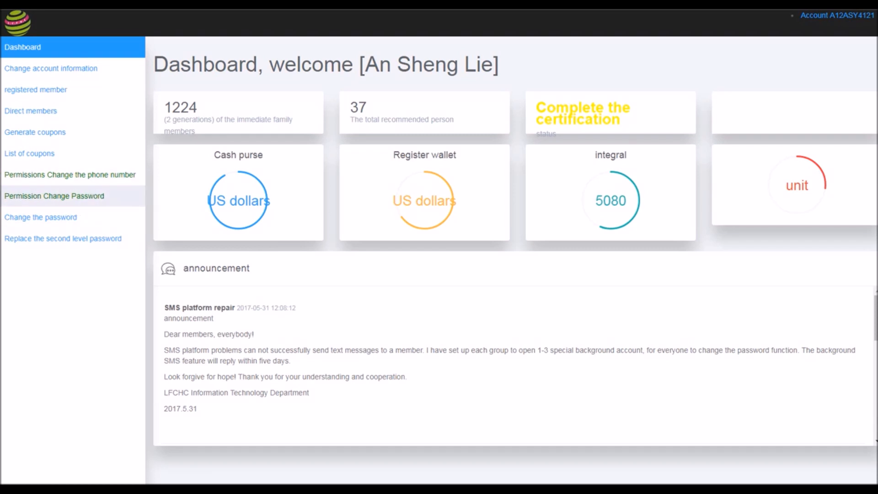
{"action": "left_click", "coordinate": [54, 196]}
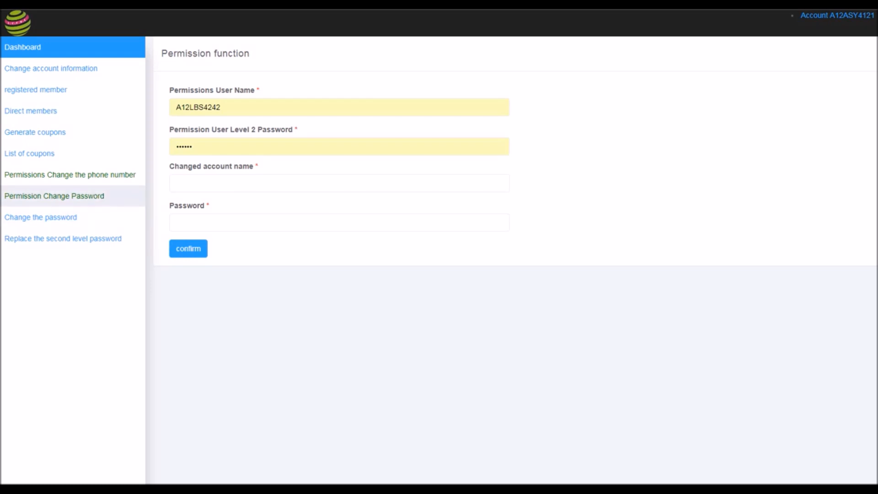
Replace the permission user name with the saved leader account (A12…) and enter its level 2 password
{"action": "left_click", "coordinate": [338, 107]}
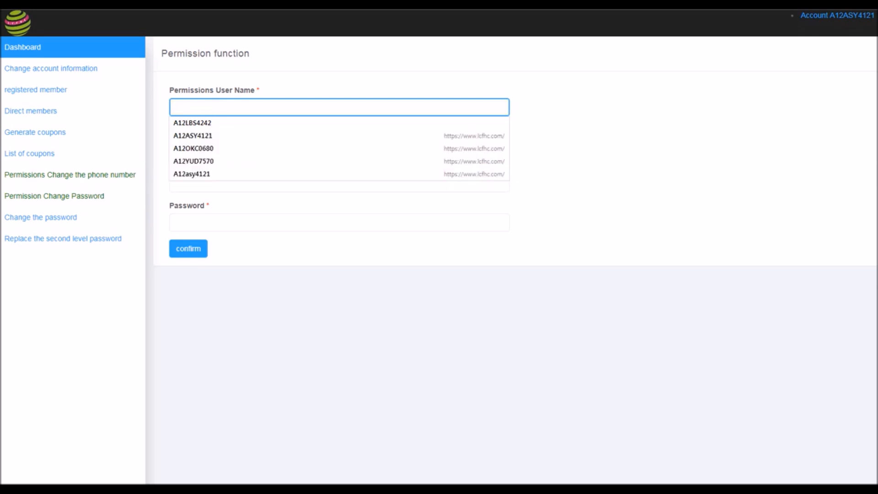
{"action": "left_click", "coordinate": [338, 107]}
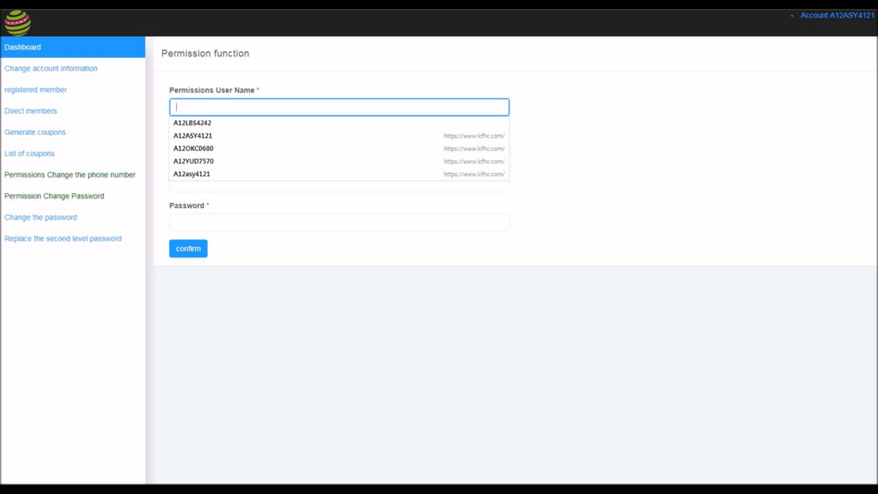
{"action": "type", "text": "A12"}
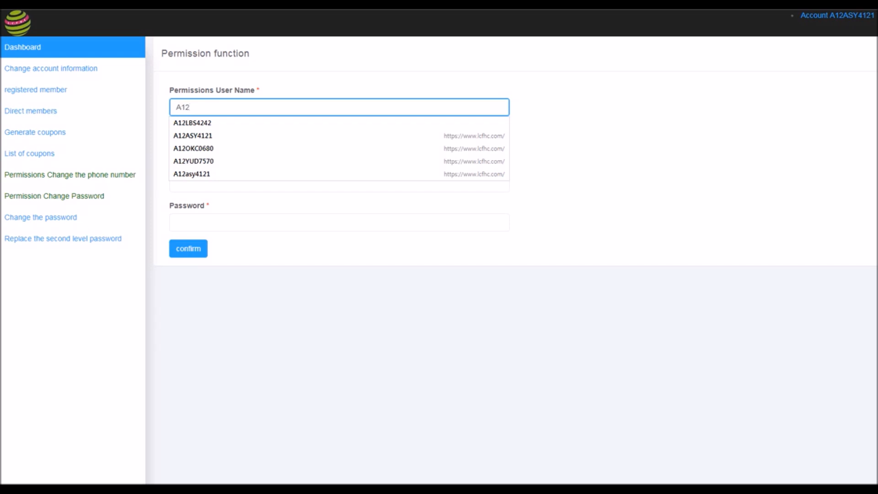
{"action": "left_click", "coordinate": [192, 136]}
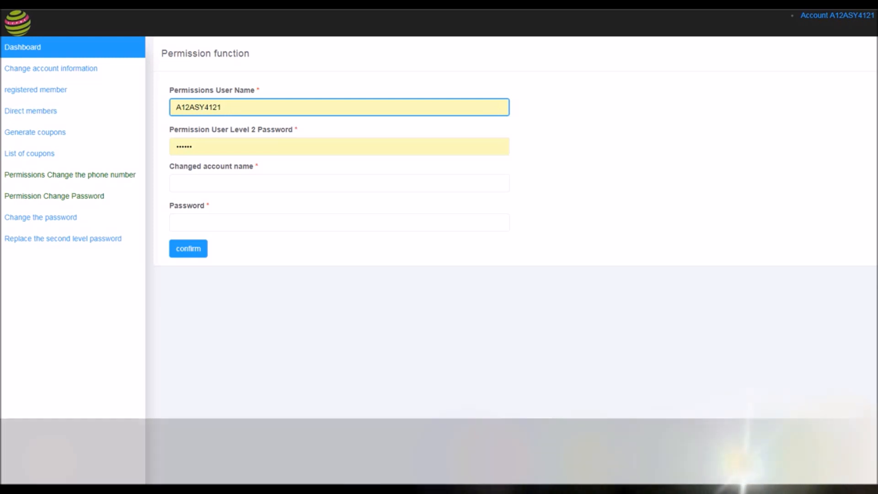
{"action": "left_click", "coordinate": [338, 146]}
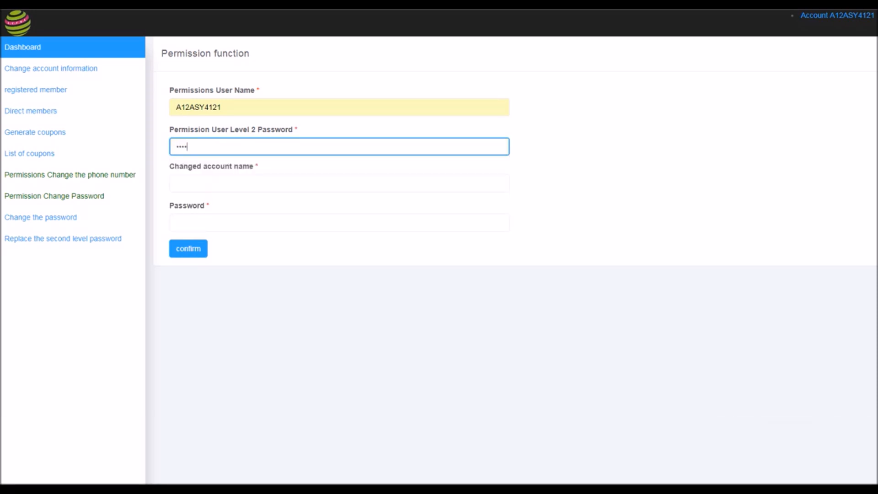
{"action": "type", "text": "••"}
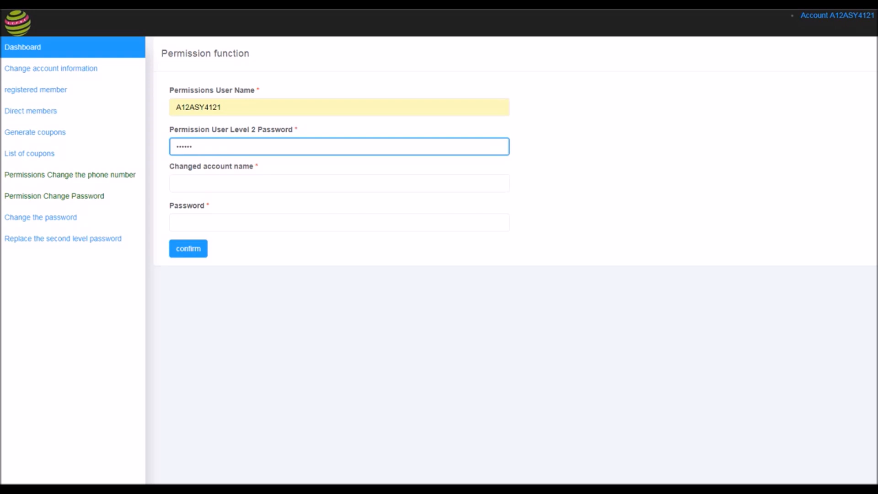
{"action": "left_click", "coordinate": [338, 183]}
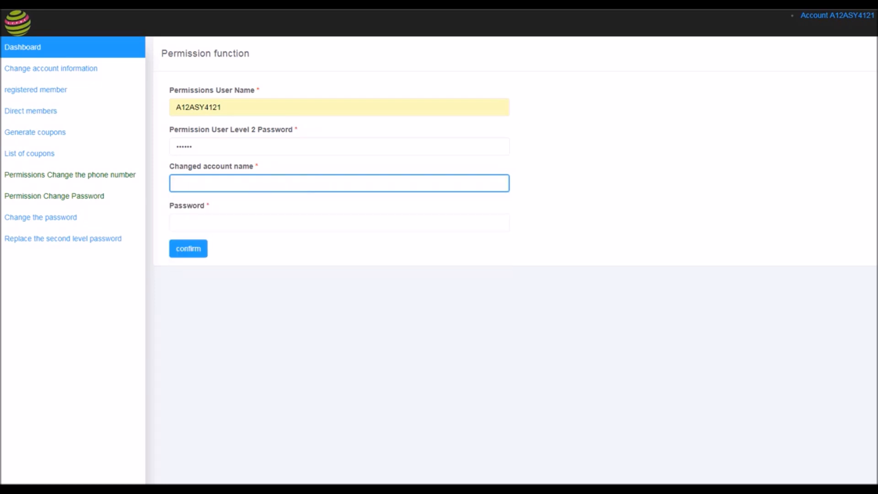
{"action": "left_click", "coordinate": [338, 183]}
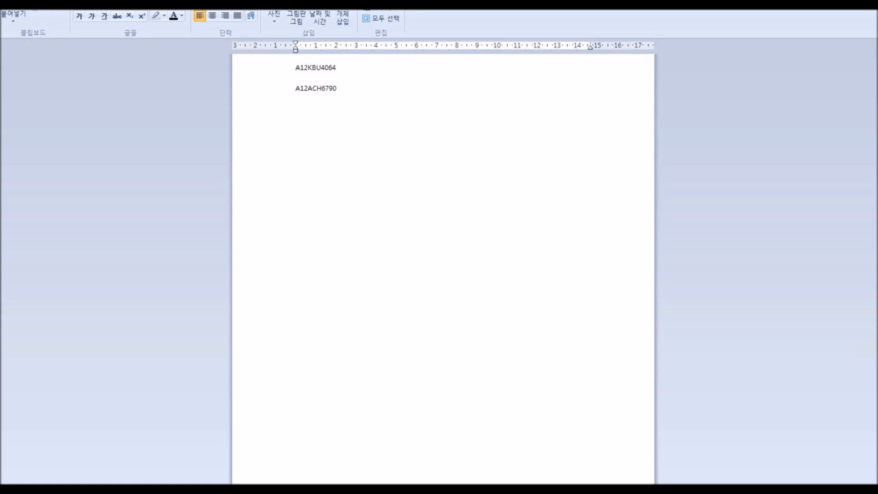
{"action": "double_click", "coordinate": [315, 67]}
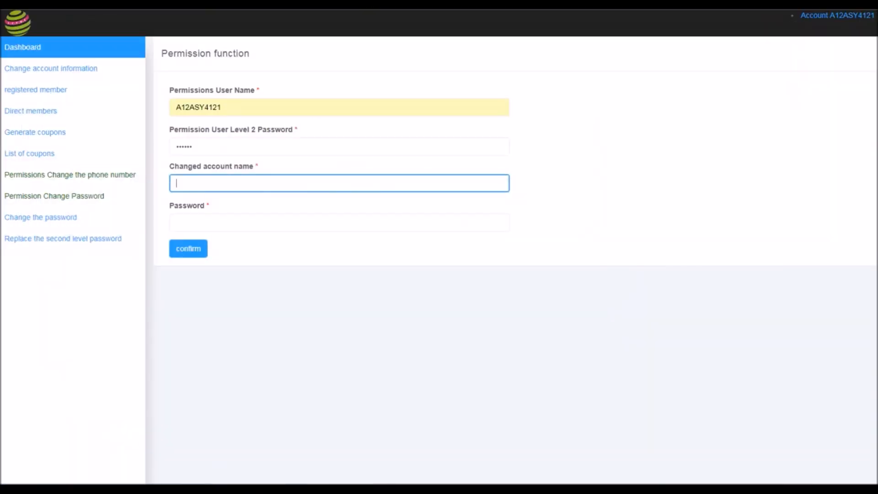
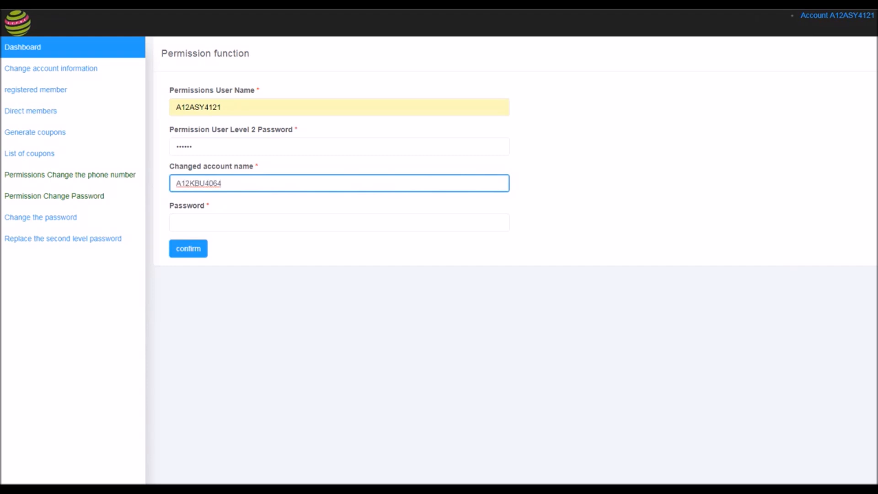
{"action": "left_click", "coordinate": [338, 222]}
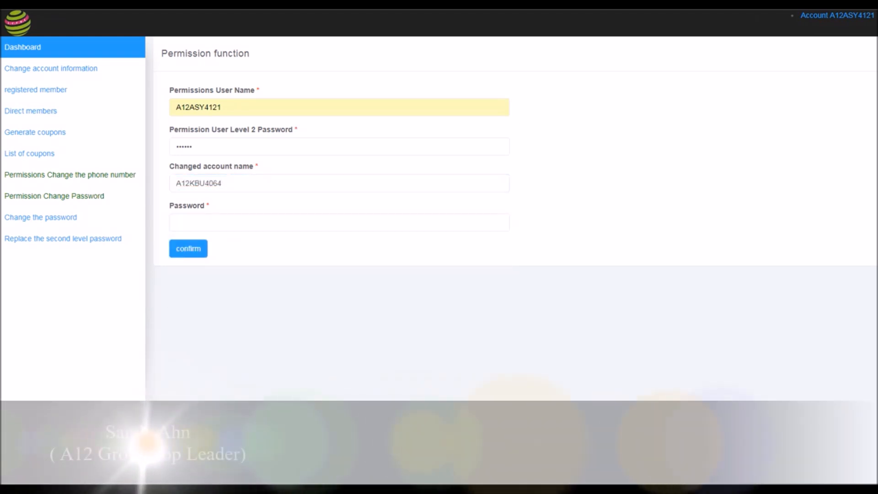
{"action": "left_click", "coordinate": [339, 222]}
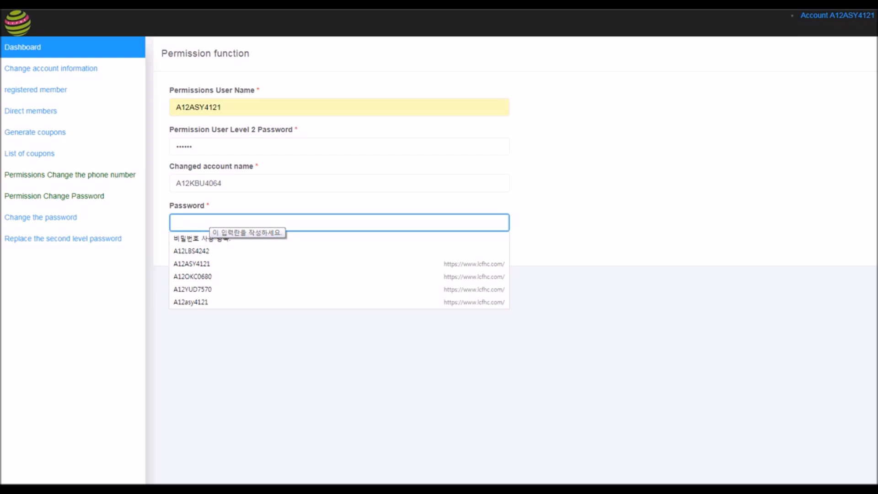
{"action": "type", "text": "••••"}
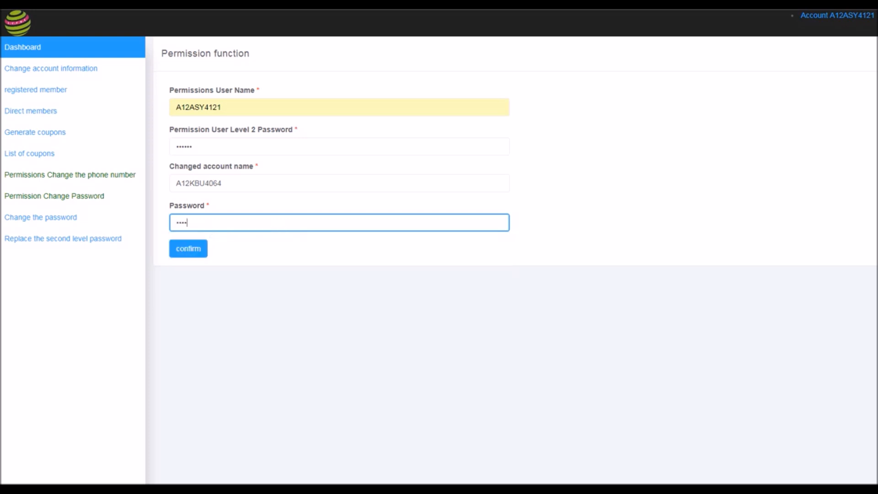
{"action": "type", "text": "••"}
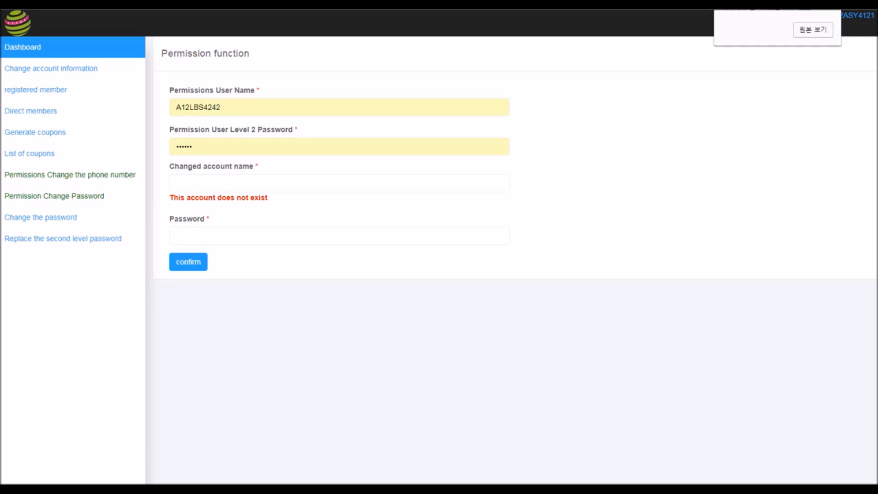
{"action": "left_click", "coordinate": [338, 107]}
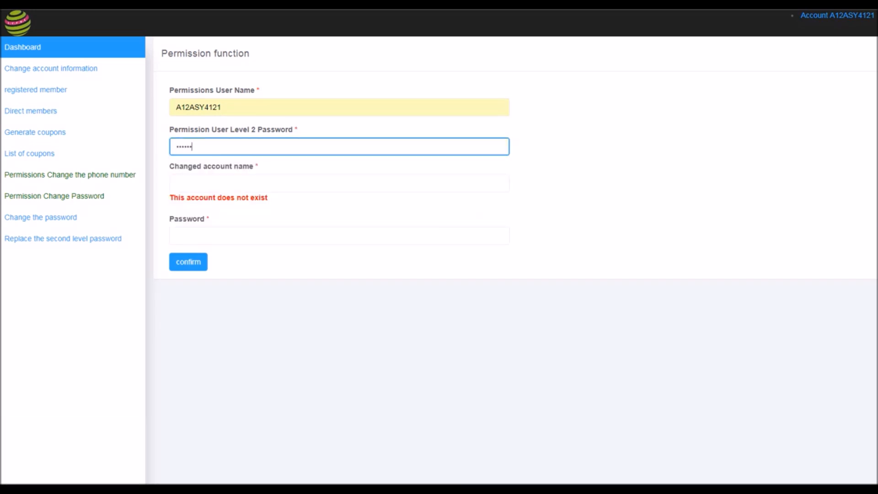
{"action": "left_click", "coordinate": [338, 182]}
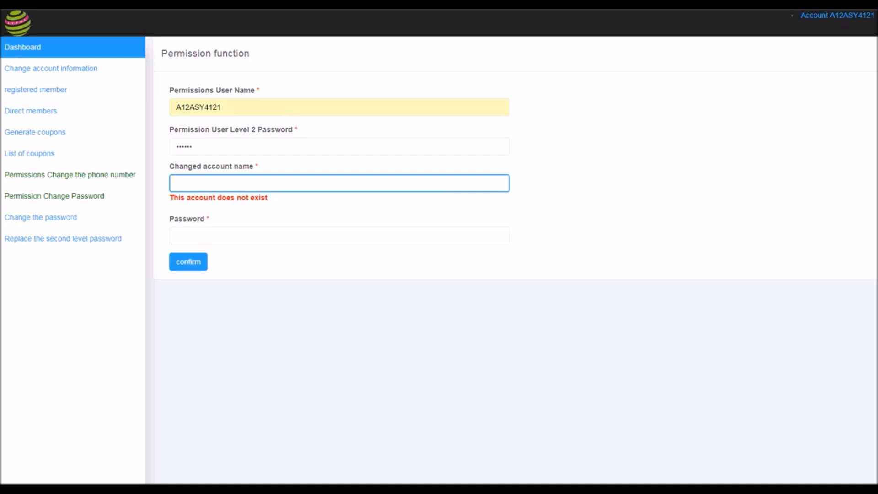
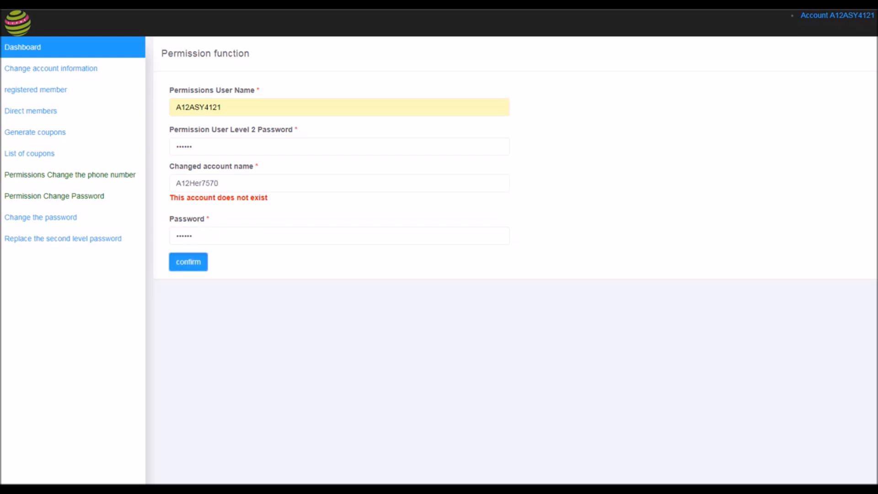
{"action": "left_click", "coordinate": [188, 262]}
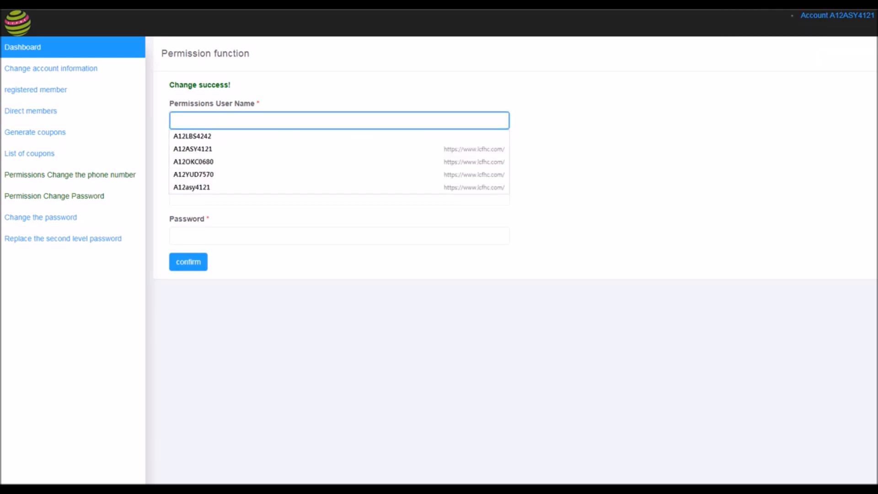
{"action": "left_click", "coordinate": [192, 149]}
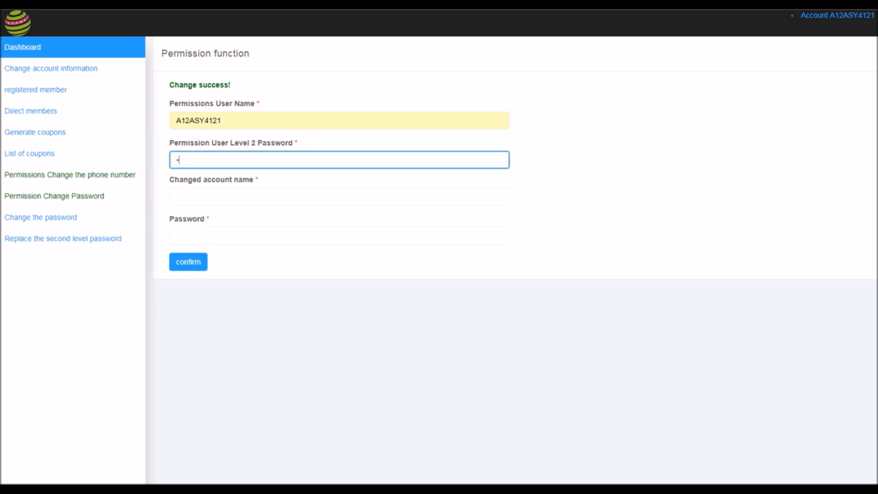
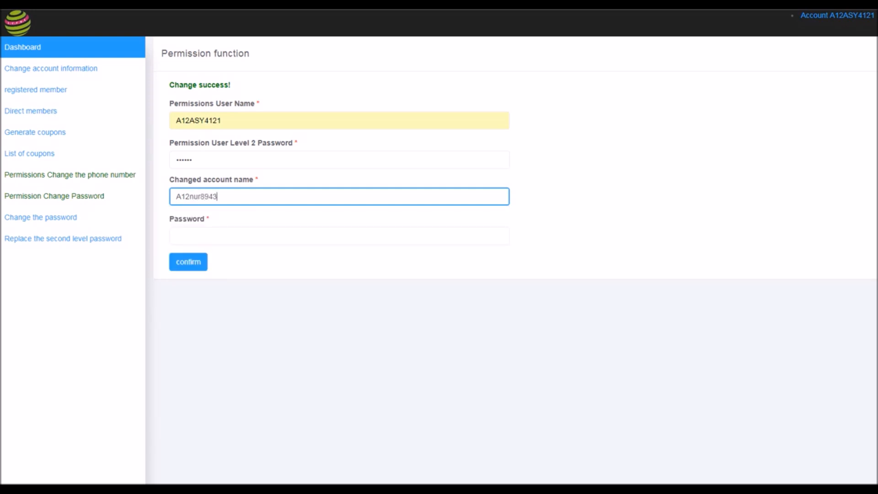
{"action": "left_click", "coordinate": [338, 235]}
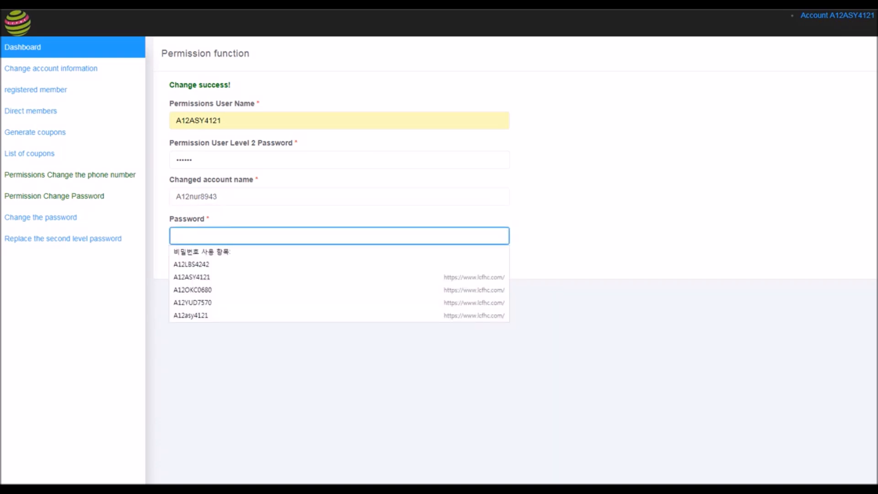
{"action": "type", "text": "•••••"}
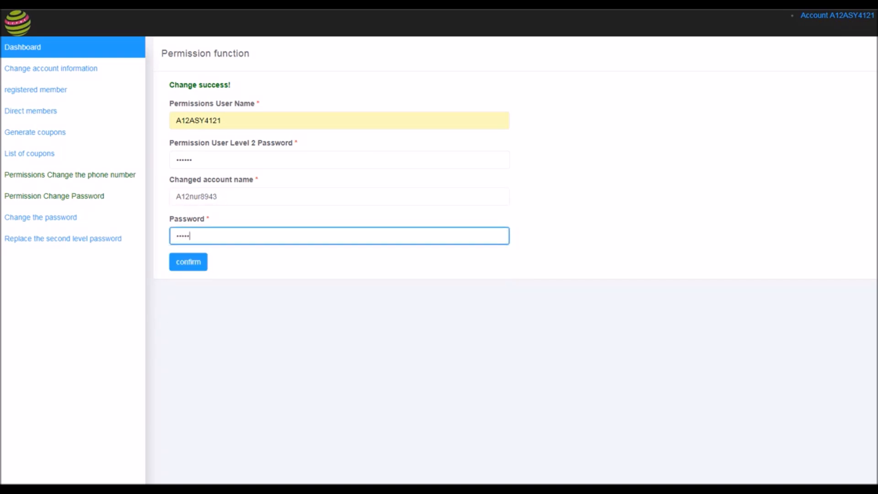
{"action": "type", "text": "•"}
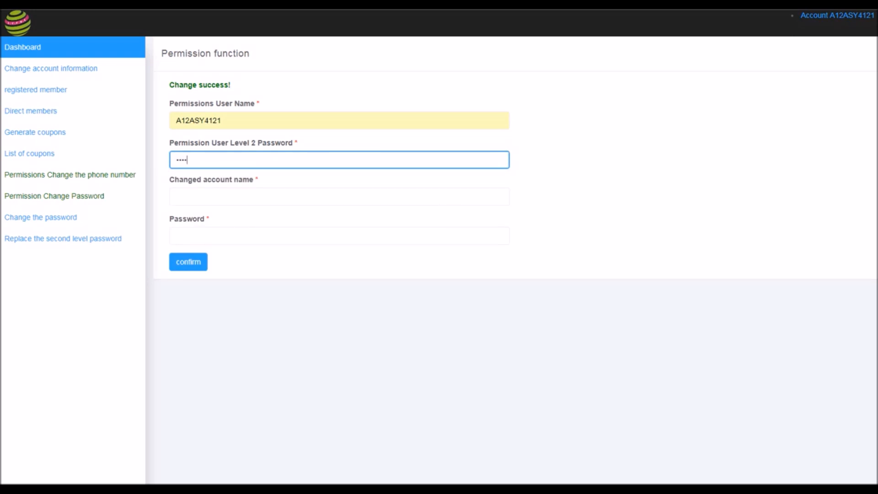
{"action": "type", "text": "••"}
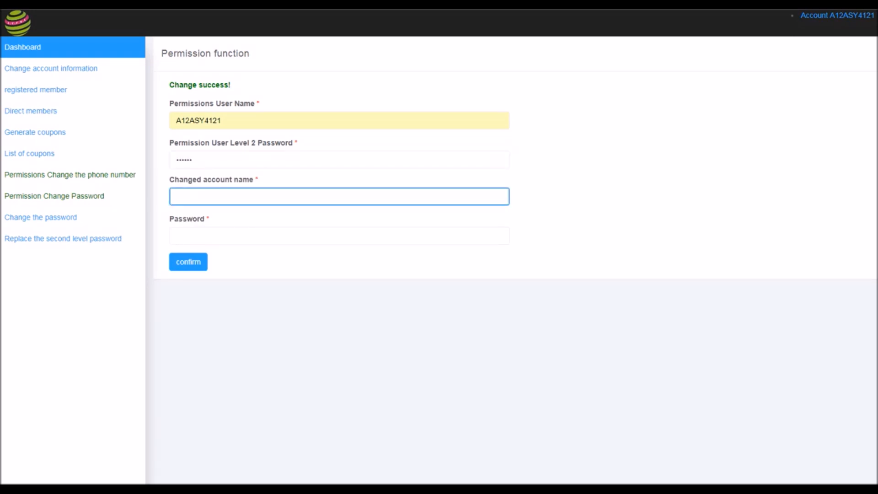
{"action": "type", "text": "A12"}
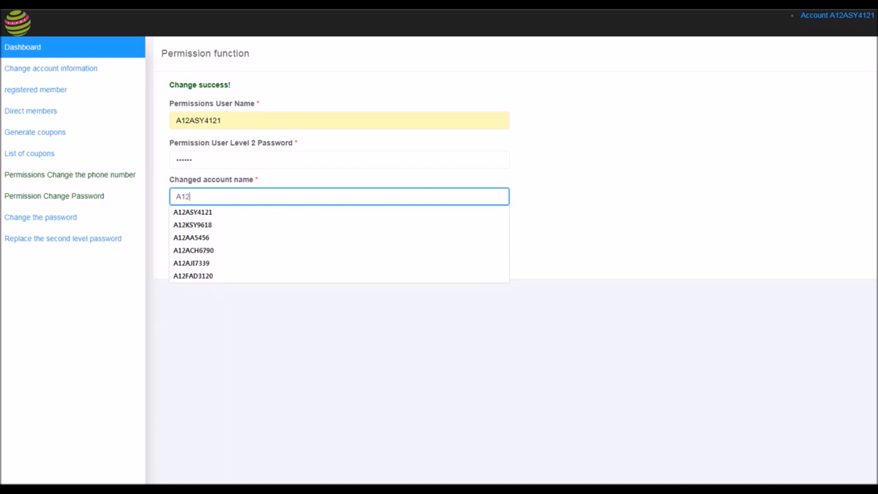
{"action": "type", "text": "ABD"}
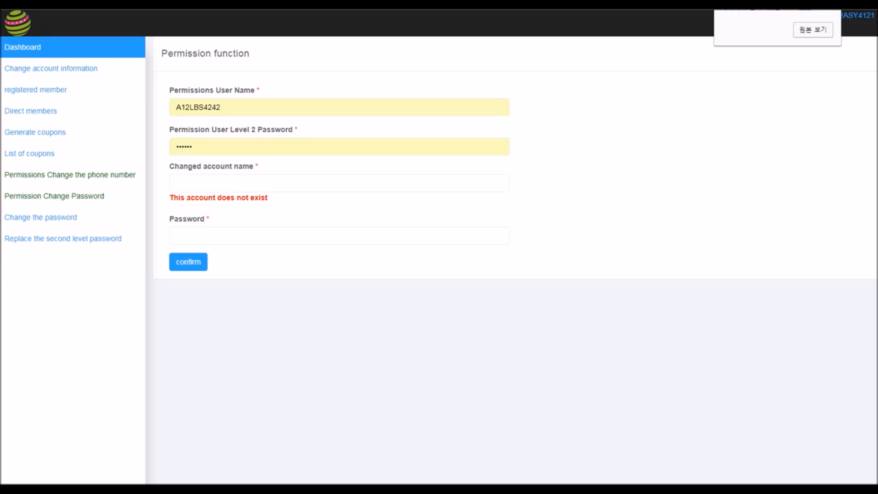
Clear the account-does-not-exist warning and dismiss Chrome's translation prompt, leaving the form ready
{"action": "left_click", "coordinate": [338, 183]}
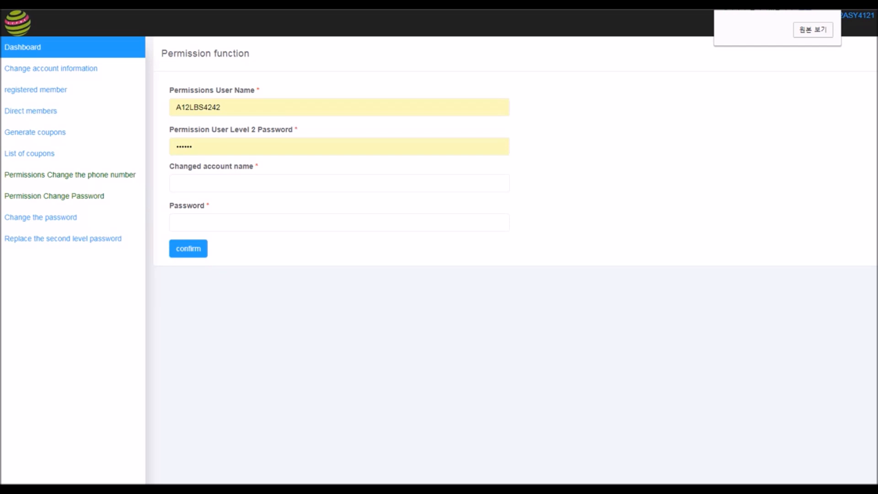
{"action": "left_click", "coordinate": [338, 222]}
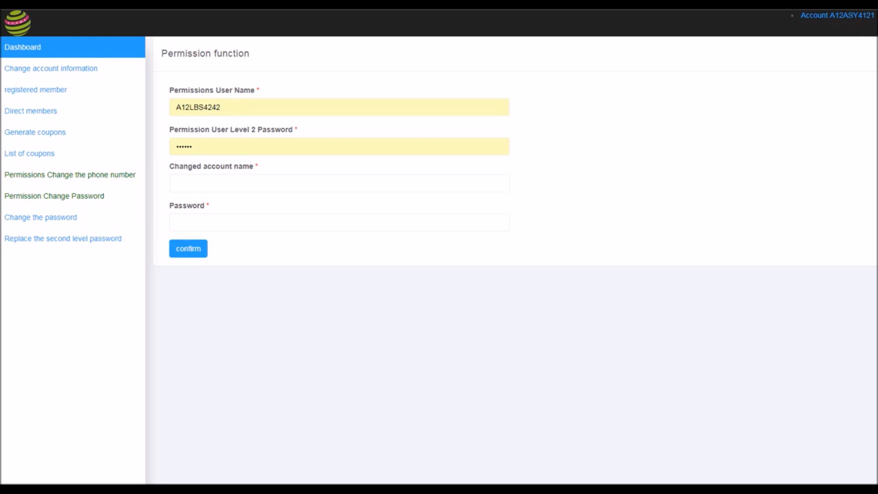
{"action": "mouse_move", "coordinate": [40, 218]}
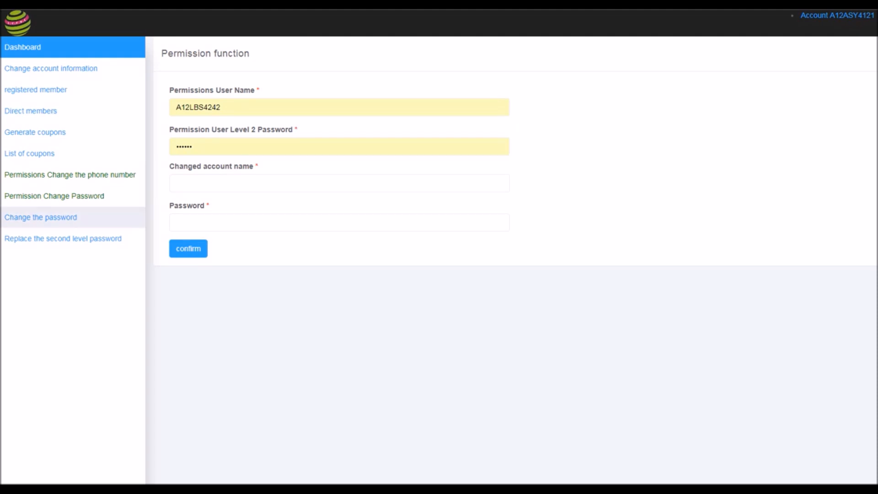